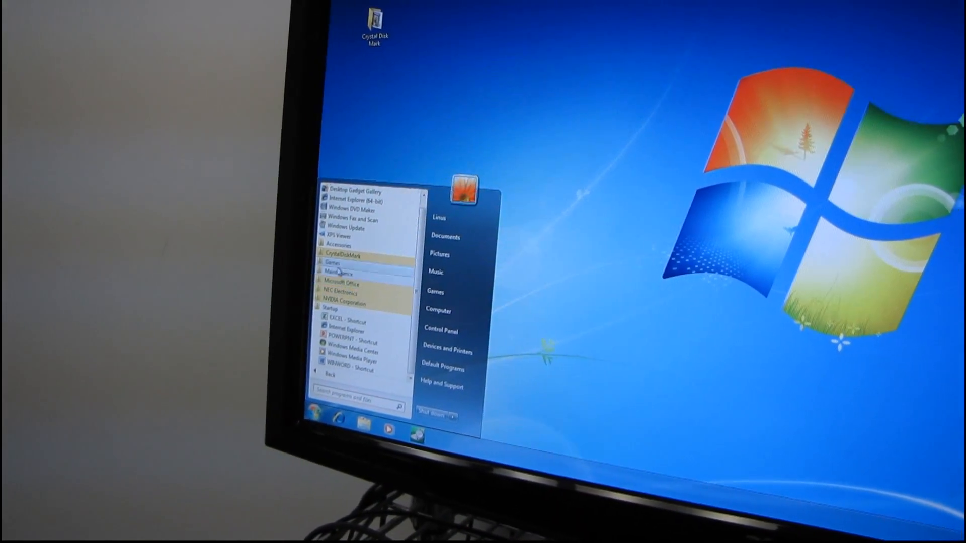
- Expand the Startup folder under All Programs to list its auto-launch shortcuts
{"action": "left_click", "coordinate": [339, 246]}
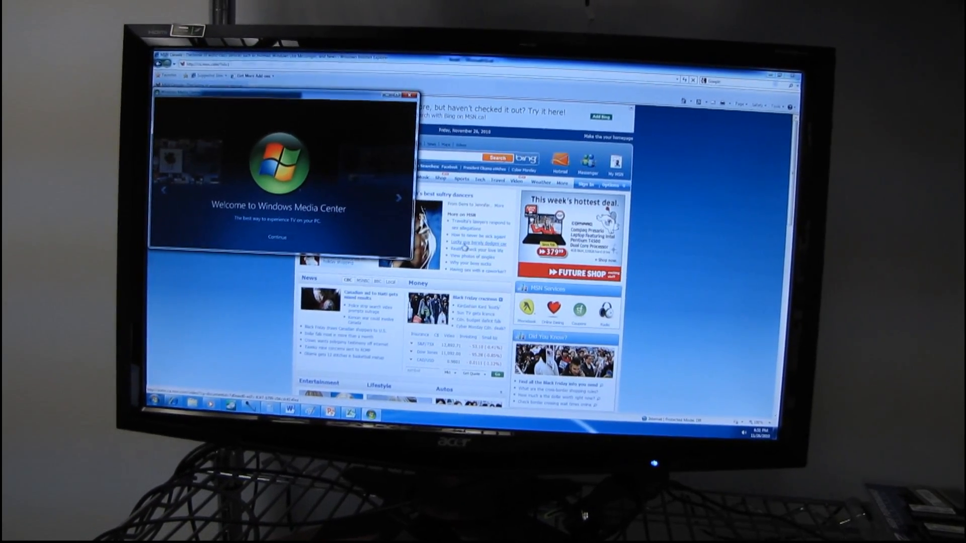
- Continue past the Media Center welcome screen and reopen the Start menu programs list
{"action": "left_click", "coordinate": [275, 237]}
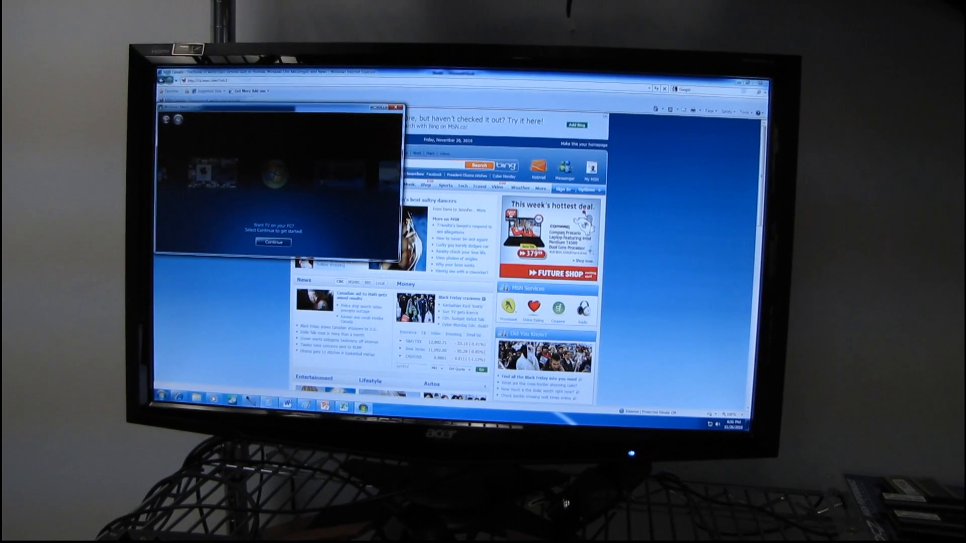
{"action": "left_click", "coordinate": [167, 397]}
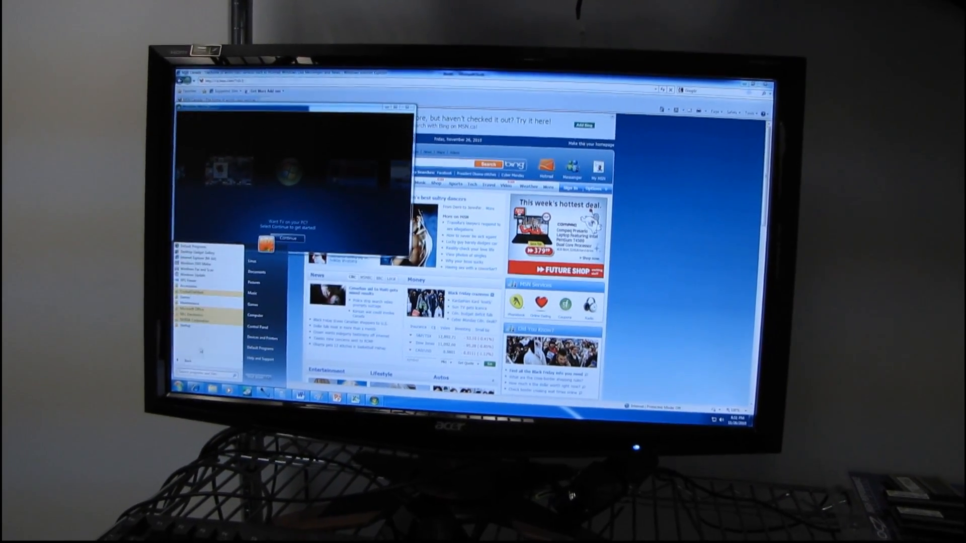